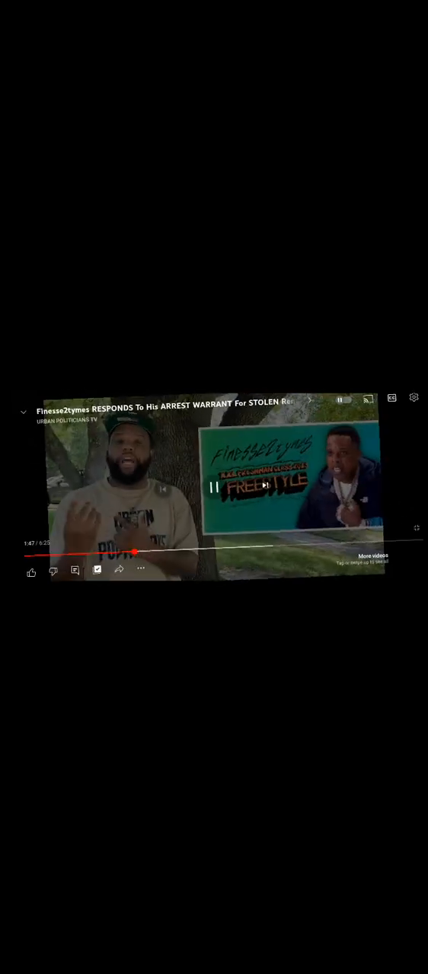
Step: Play the Finesse2tymes arrest-warrant video until the charging-documents card about the rented Infiniti QX80 appears
left_click(213, 487)
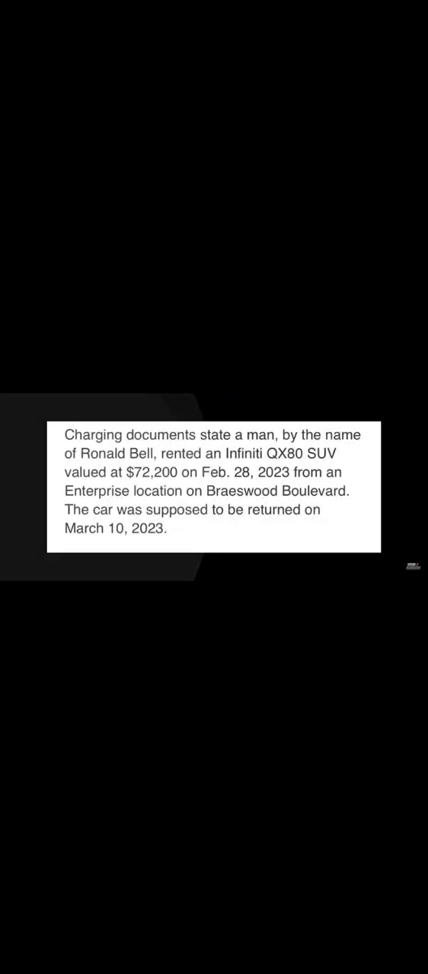
Step: Continue the video into the later commentary, then pull down the notification shade showing the running screen recording
left_click(213, 487)
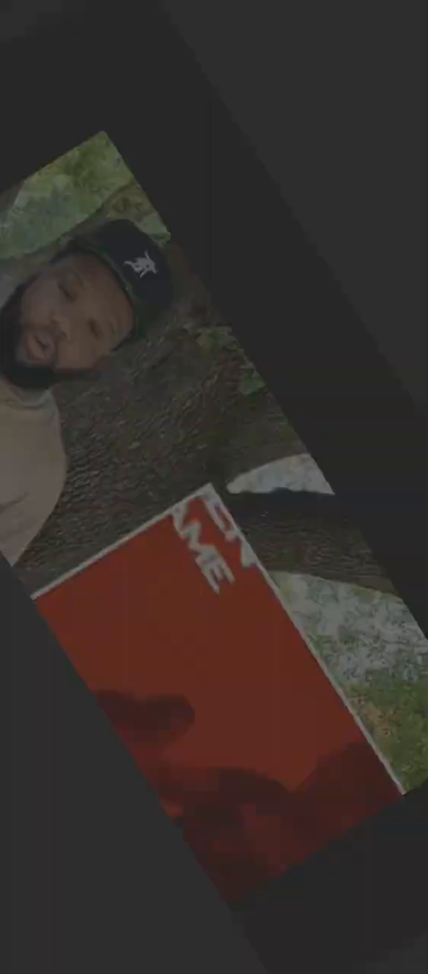
scroll("down", 3)
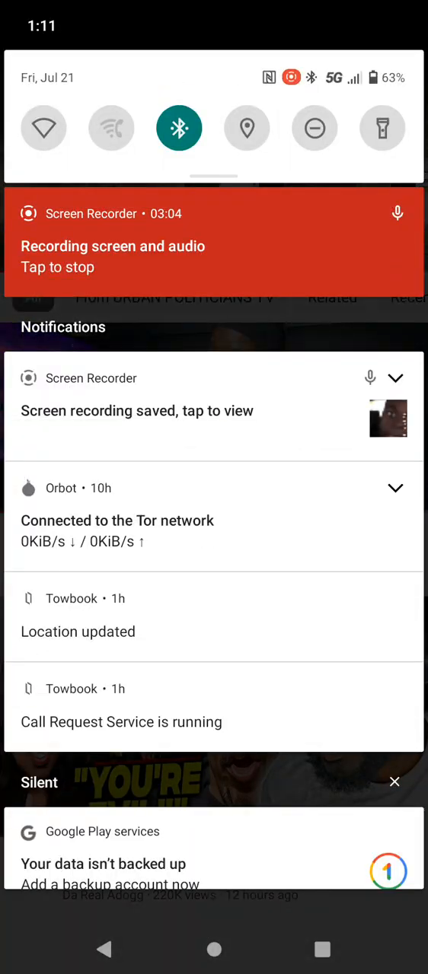